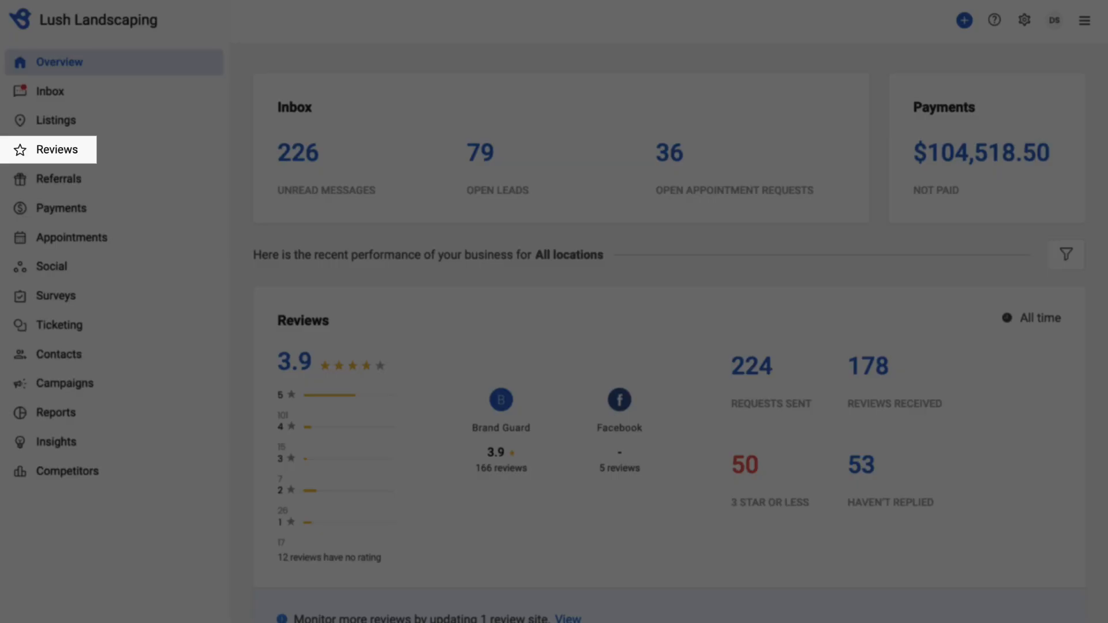
Filter the Reviews list to status 'Haven't replied', leaving 53 unreplied reviews
{"action": "left_click", "coordinate": [53, 149]}
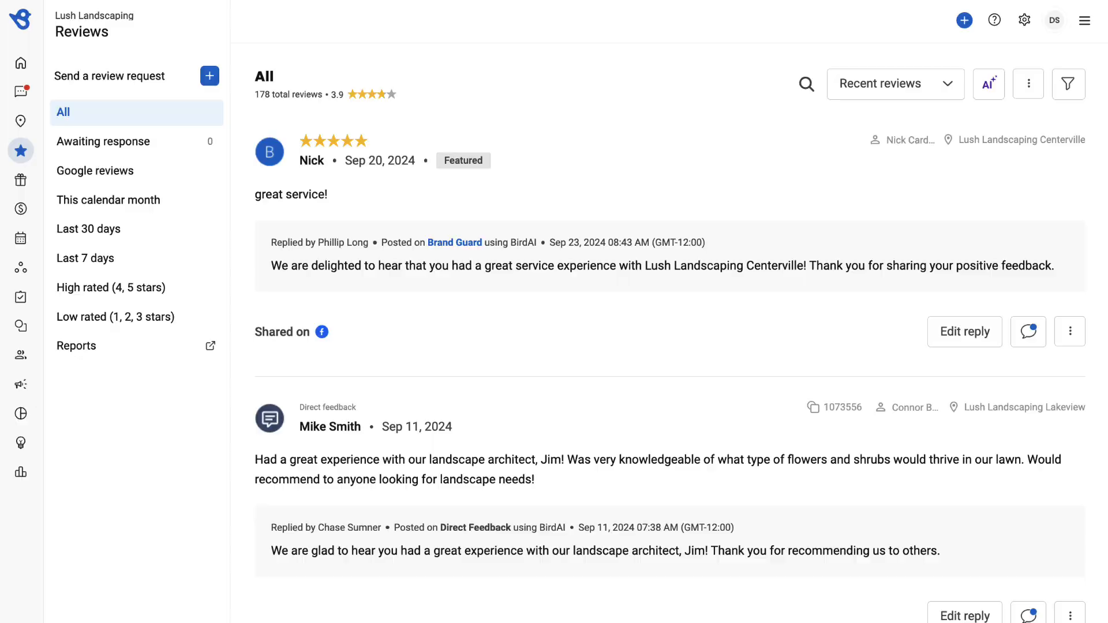
{"action": "left_click", "coordinate": [1068, 83]}
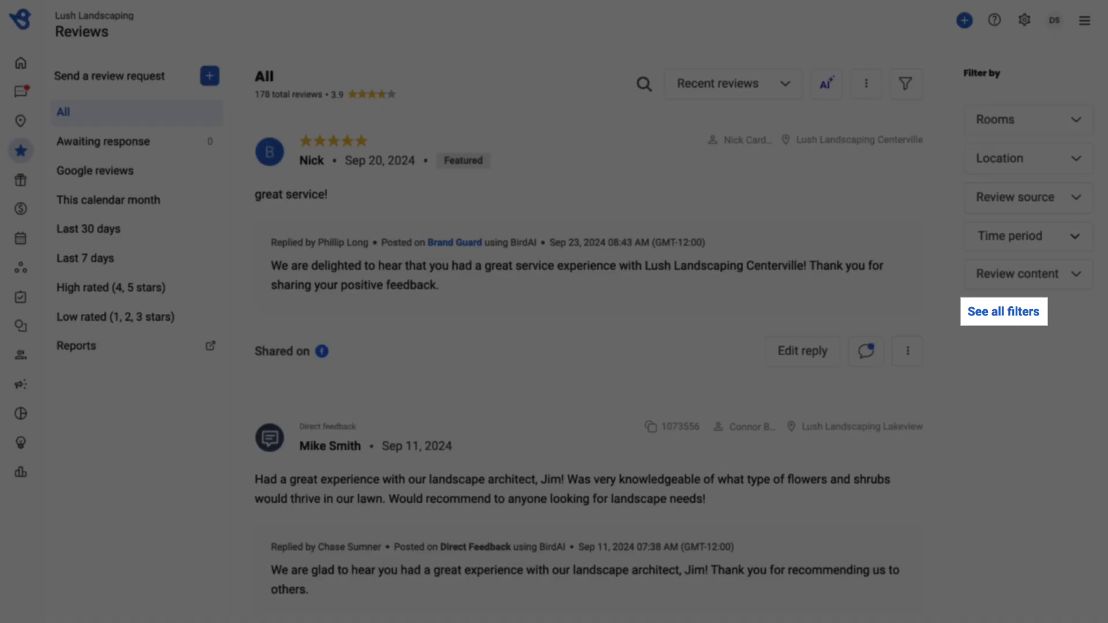
{"action": "left_click", "coordinate": [1004, 312]}
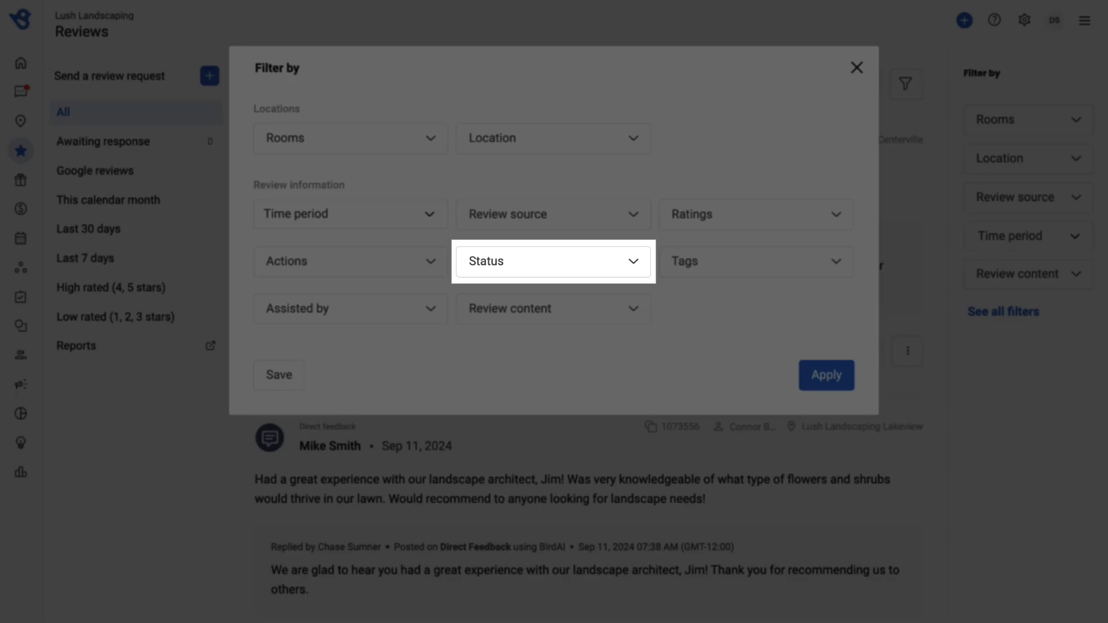
{"action": "left_click", "coordinate": [553, 261]}
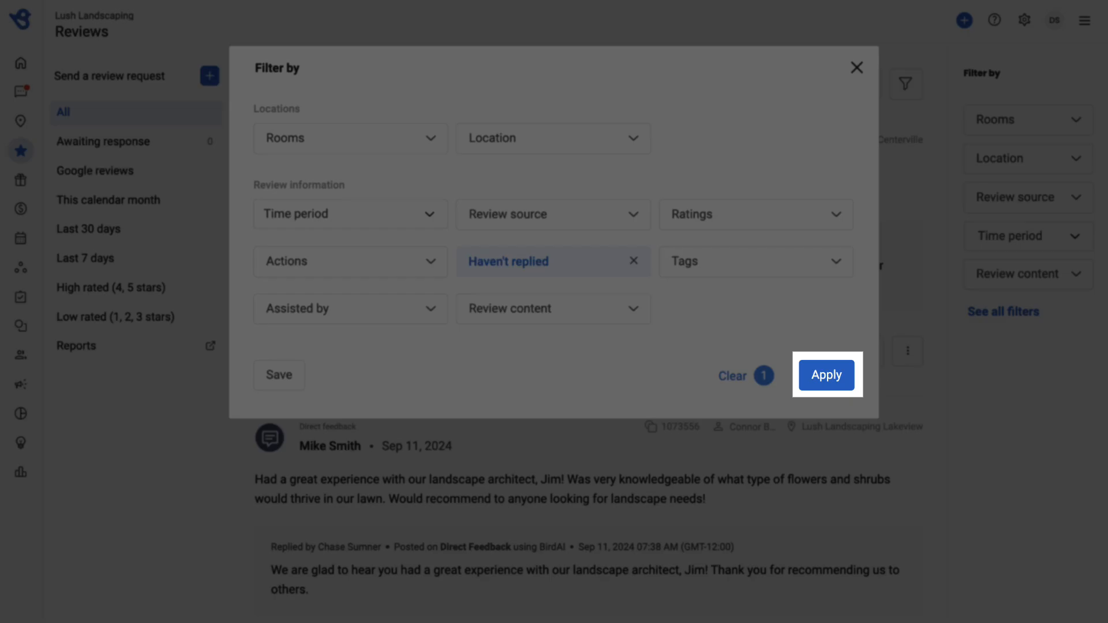
{"action": "left_click", "coordinate": [827, 374]}
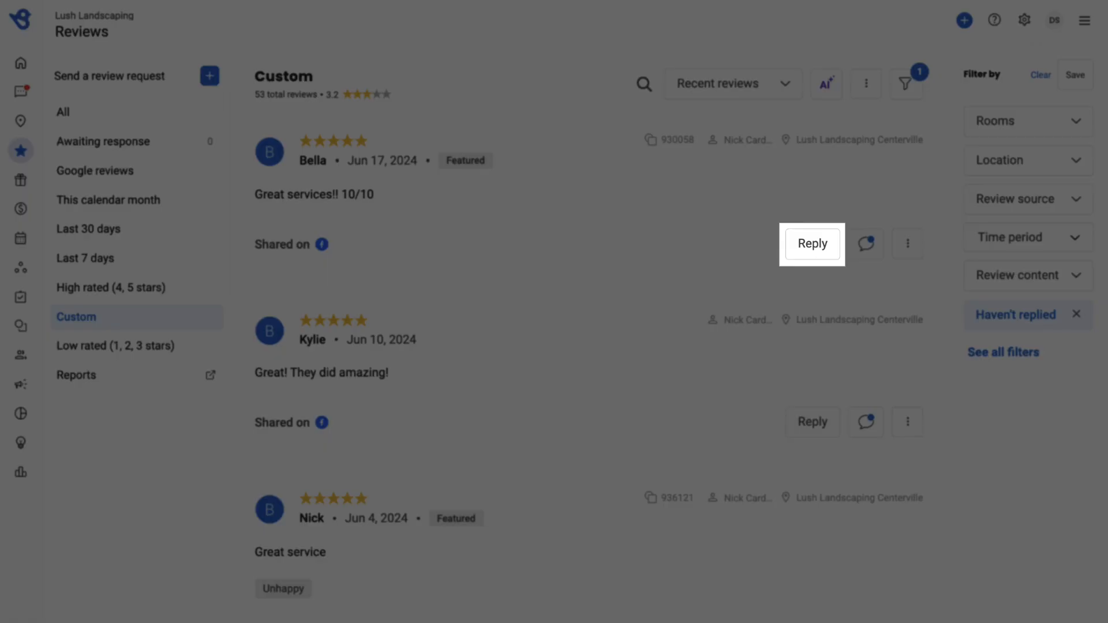
Have BirdAI generate a thank-you reply to Bella's five-star 'Great services!! 10/10' review
{"action": "left_click", "coordinate": [813, 244]}
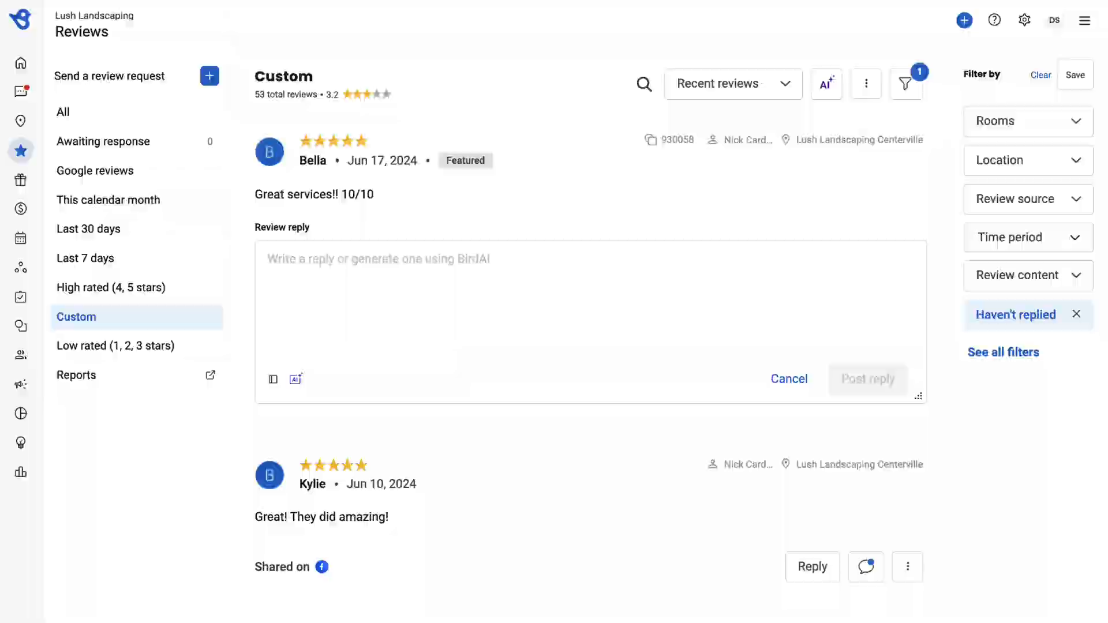
{"action": "left_click", "coordinate": [294, 379]}
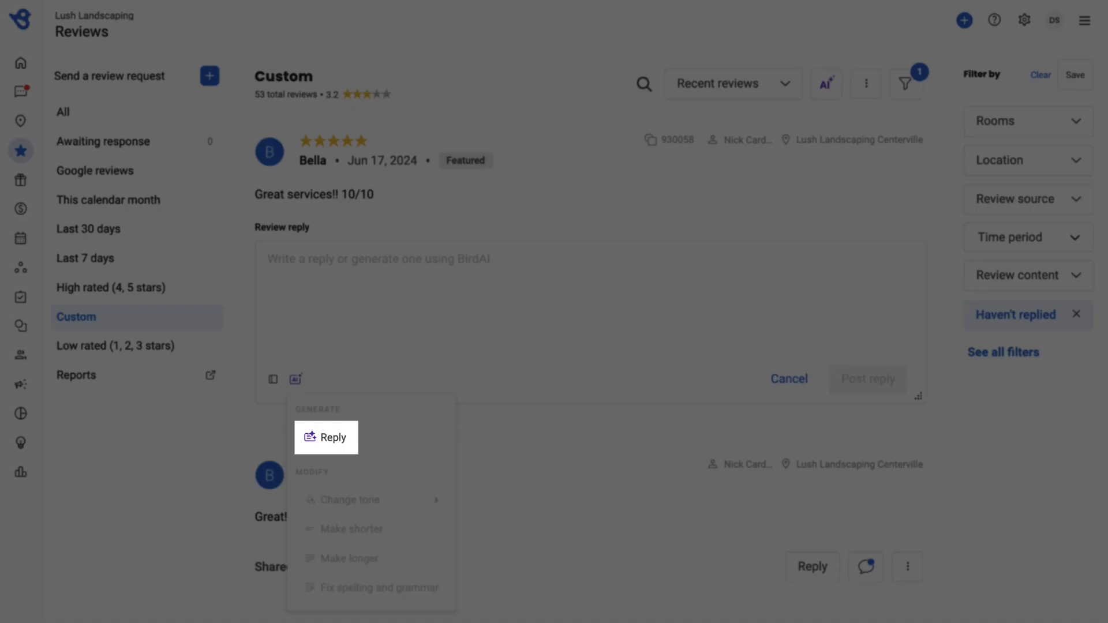
{"action": "left_click", "coordinate": [325, 437]}
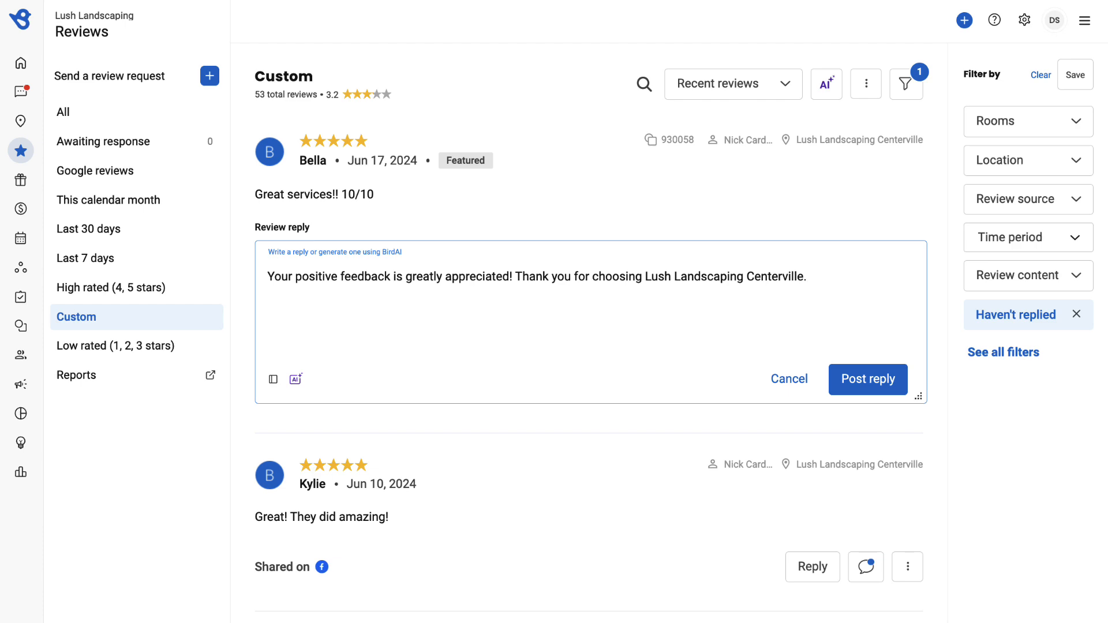
{"action": "left_click", "coordinate": [294, 379]}
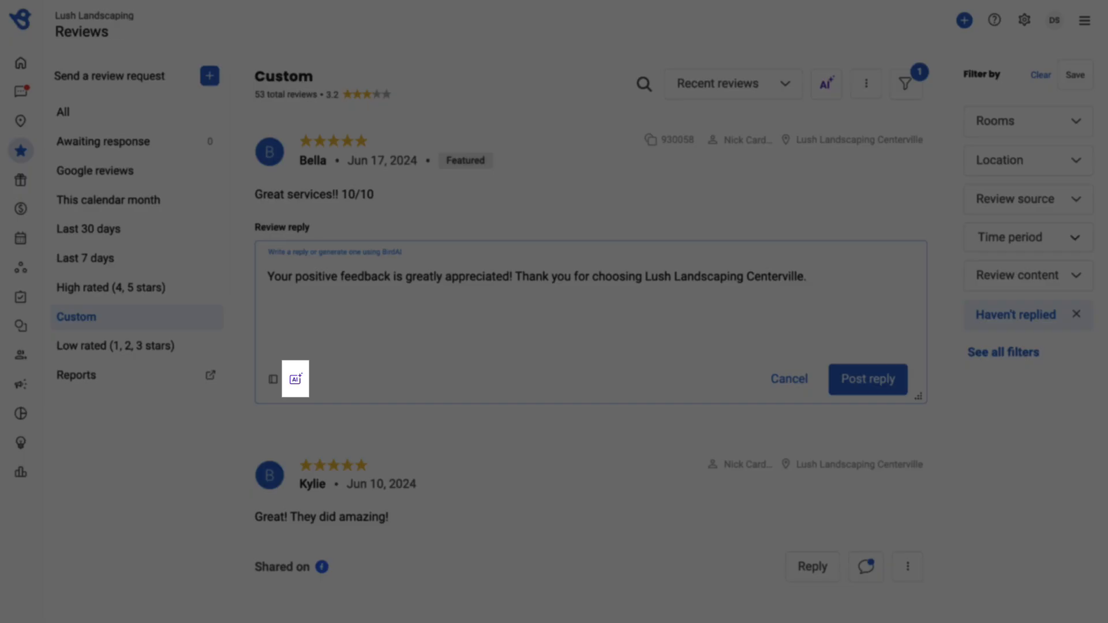
Use BirdAI's Change tone to regenerate the draft as a shorter thank-you with a [name] placeholder
{"action": "left_click", "coordinate": [294, 379]}
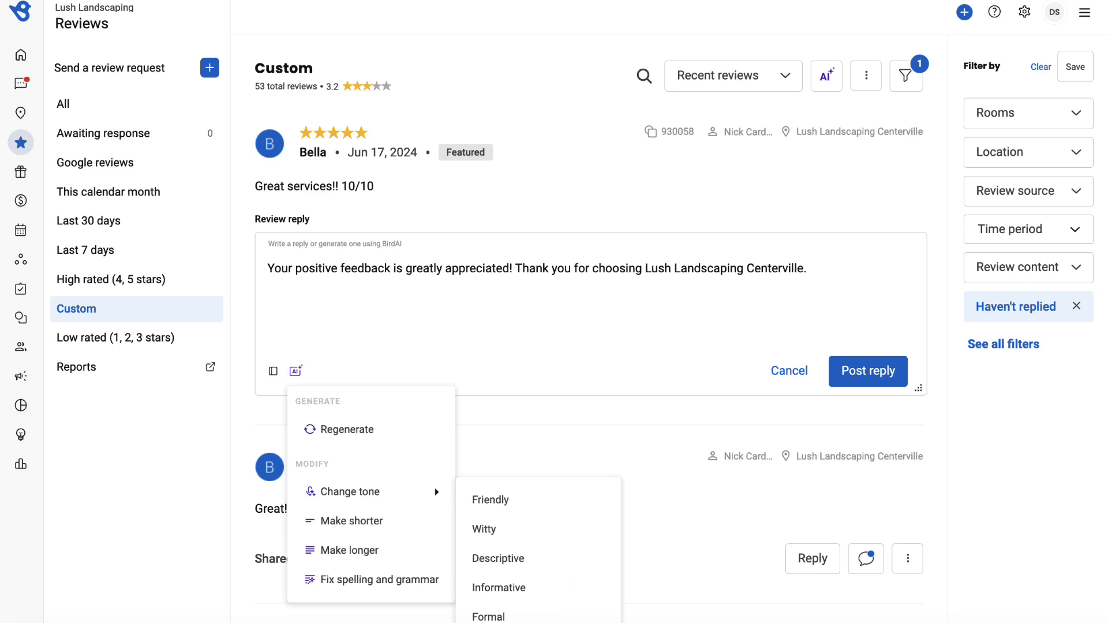
{"action": "left_click", "coordinate": [490, 500]}
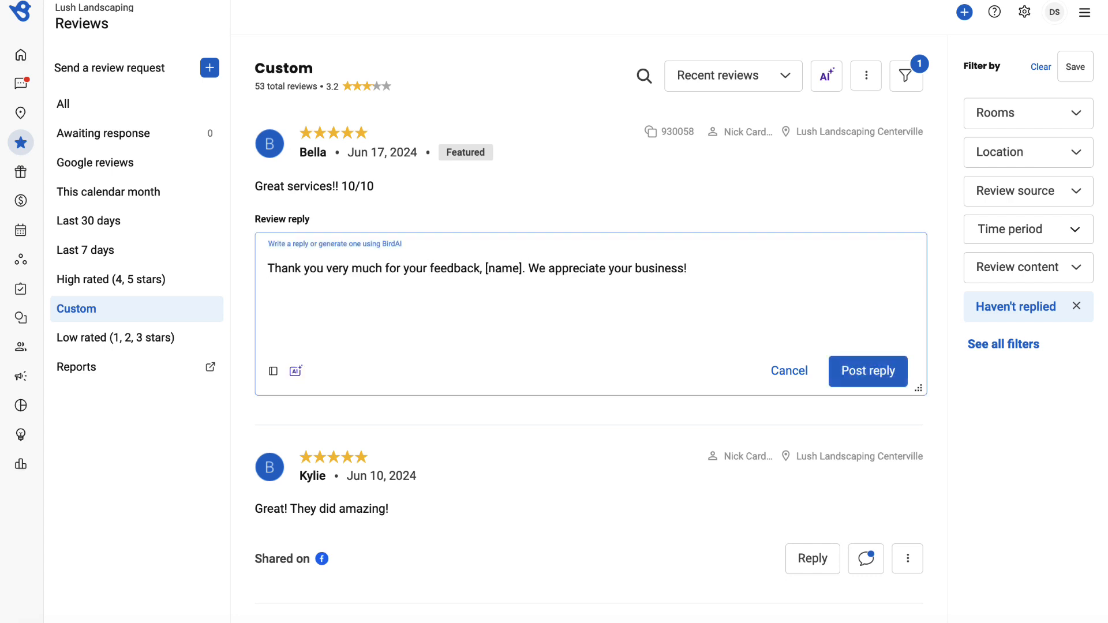
{"action": "left_click", "coordinate": [294, 372]}
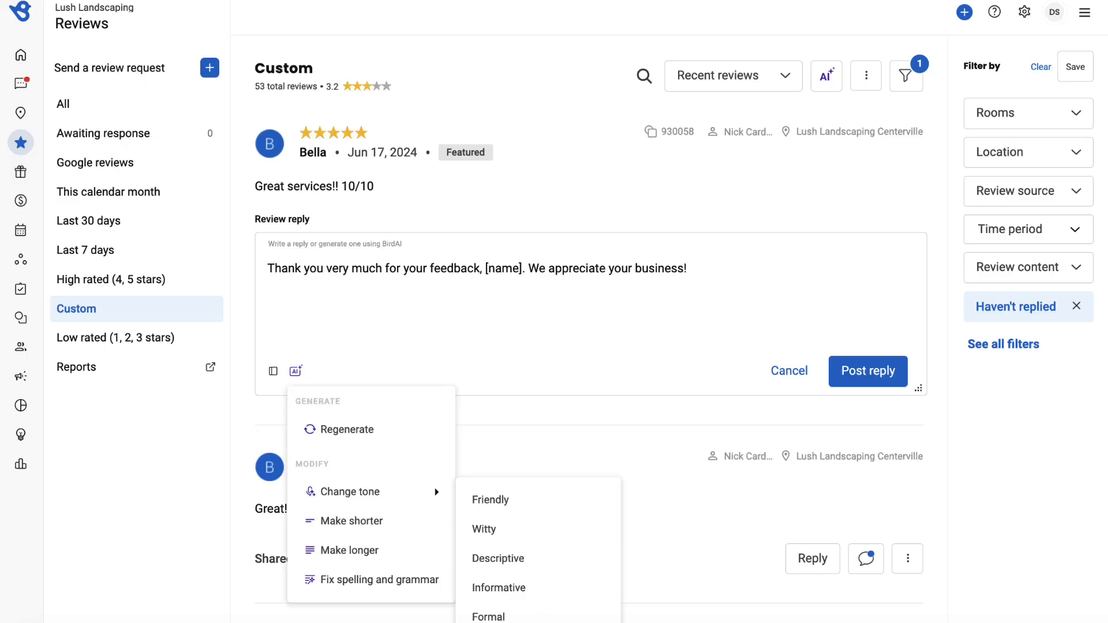
{"action": "mouse_move", "coordinate": [350, 549]}
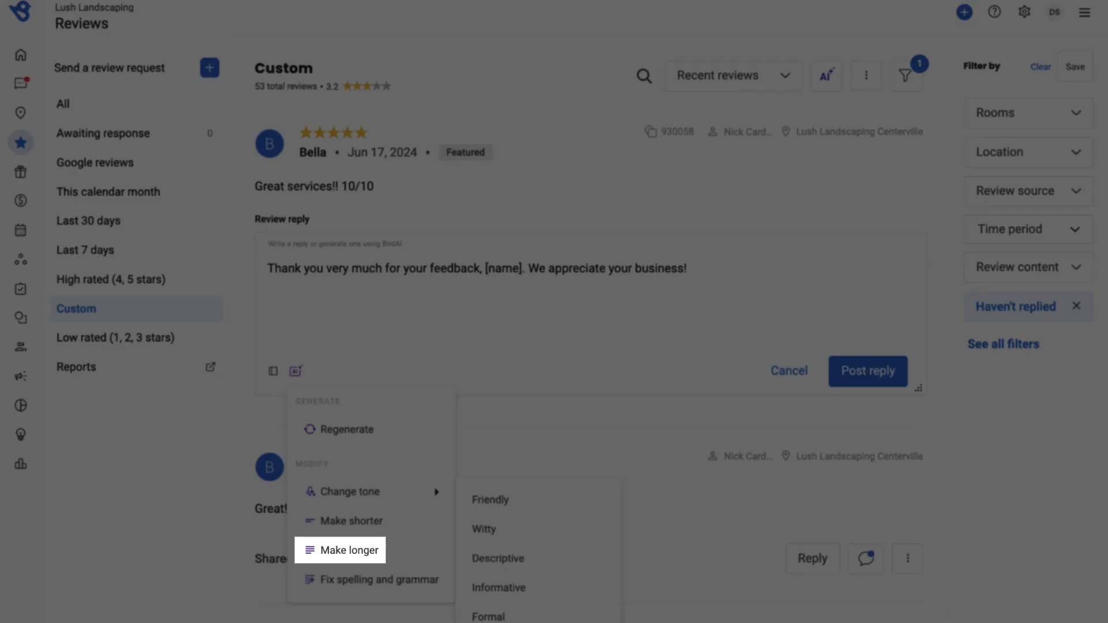
Lengthen the draft with BirdAI's Make longer and post the reply to Bella's review
{"action": "left_click", "coordinate": [350, 550]}
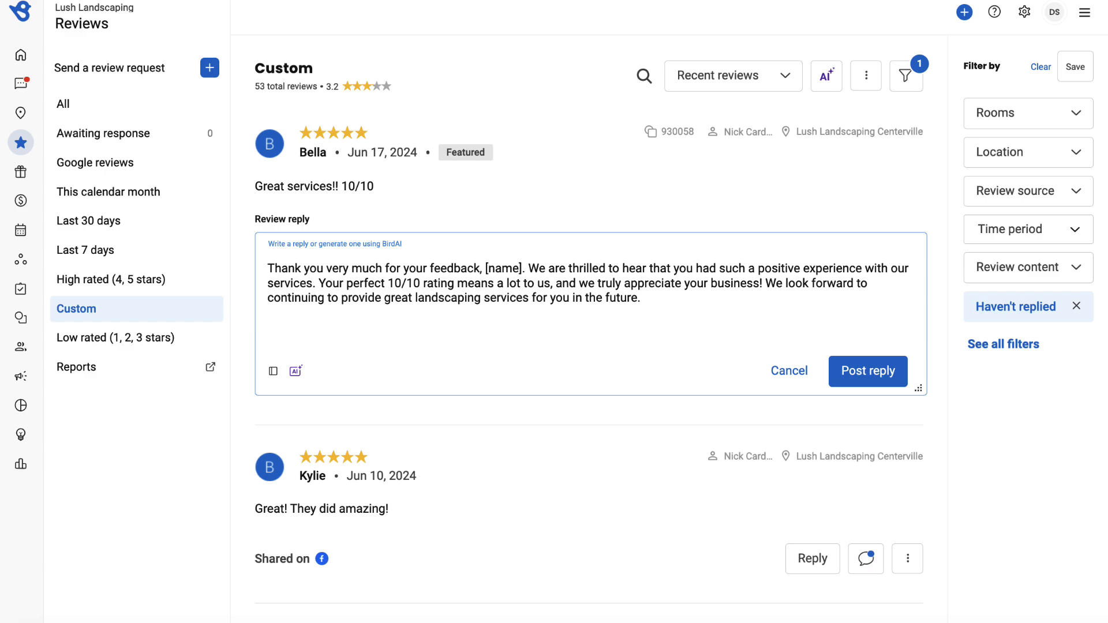
{"action": "left_click", "coordinate": [868, 372]}
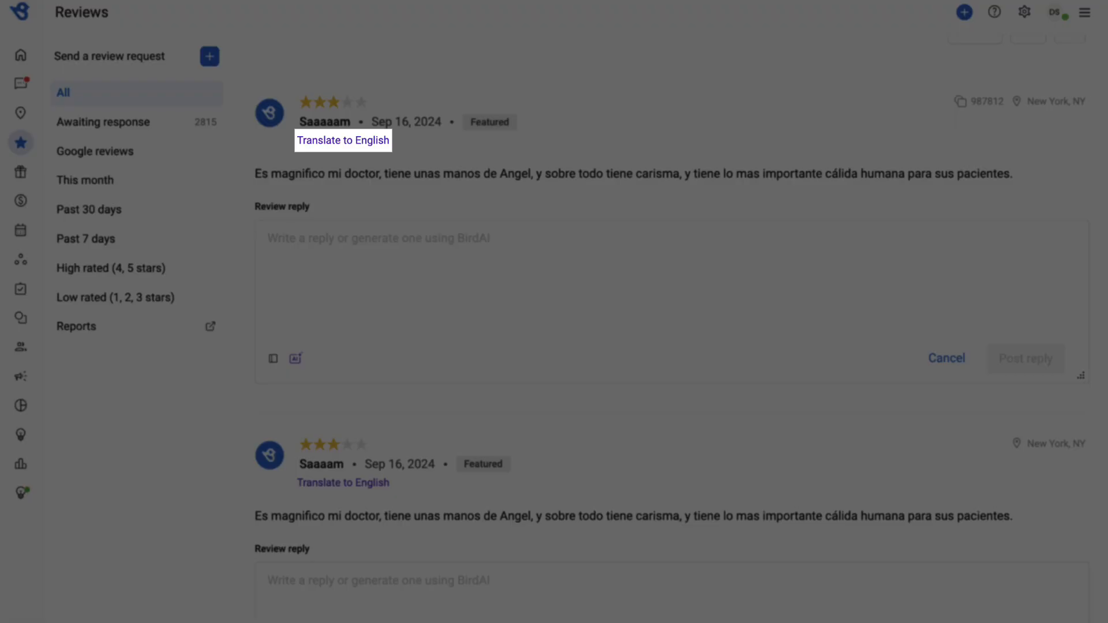
Read the Spanish three-star review translated to English, then return to the original text
{"action": "left_click", "coordinate": [343, 140]}
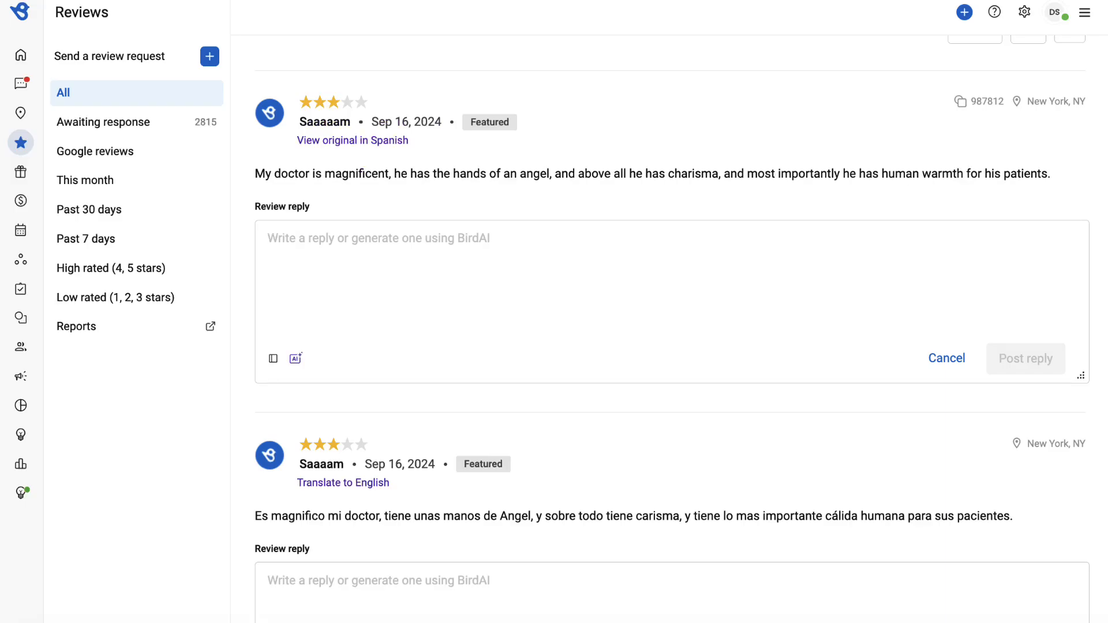
{"action": "left_click", "coordinate": [353, 140]}
{"action": "type", "text": "Thank you for your review. We're glad to hear about your positive experience with our services."}
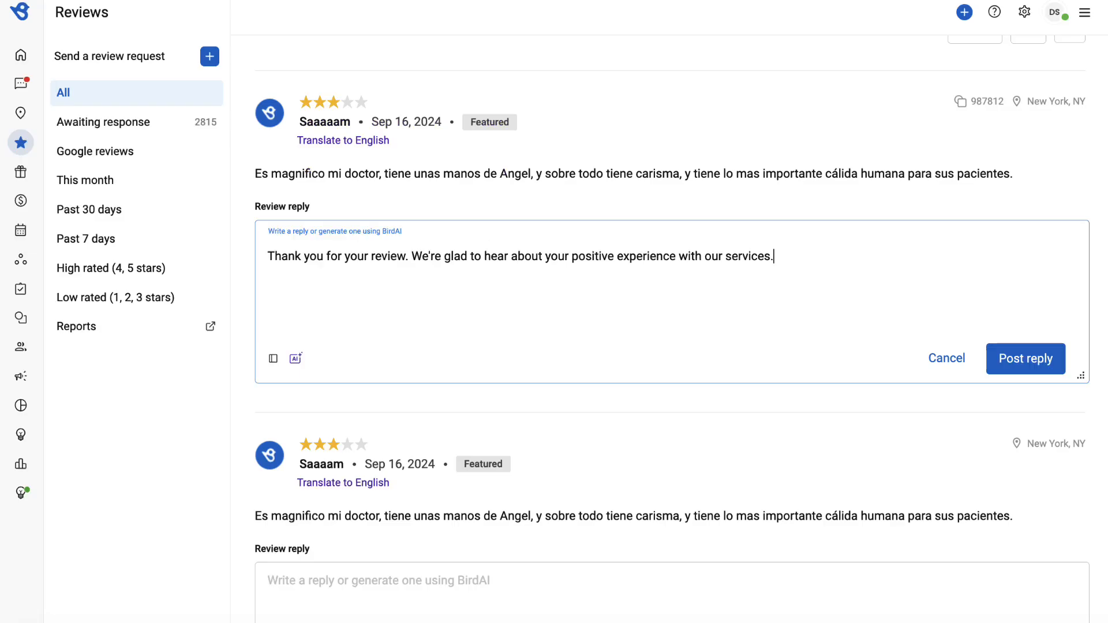
Translate the drafted thank-you reply into Spanish with BirdAI and post it on the Spanish review
{"action": "left_click", "coordinate": [295, 358]}
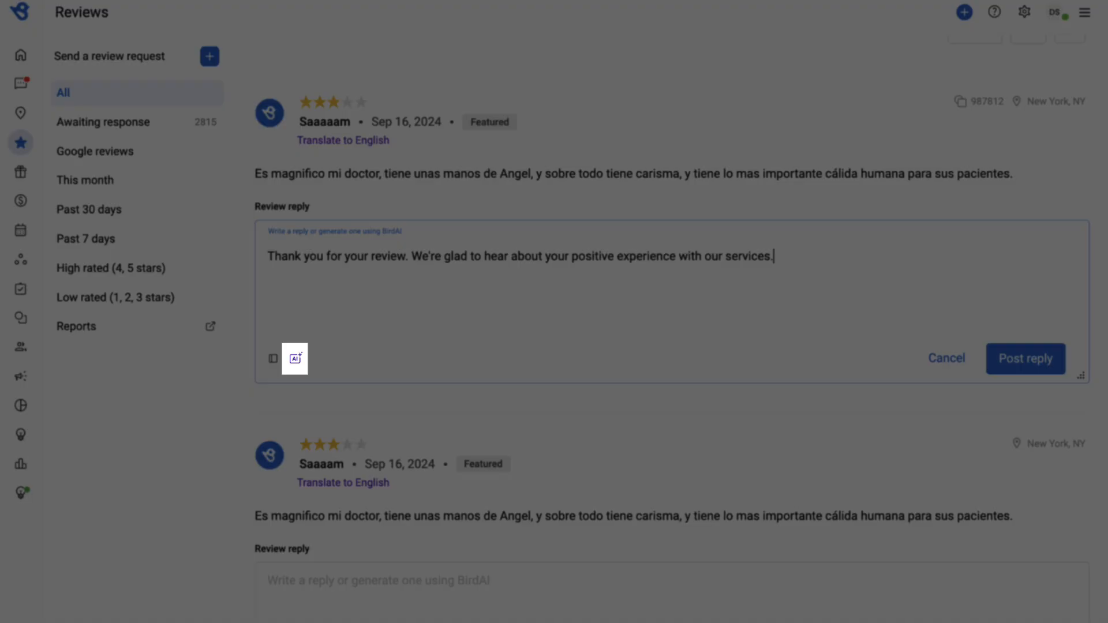
{"action": "left_click", "coordinate": [295, 358]}
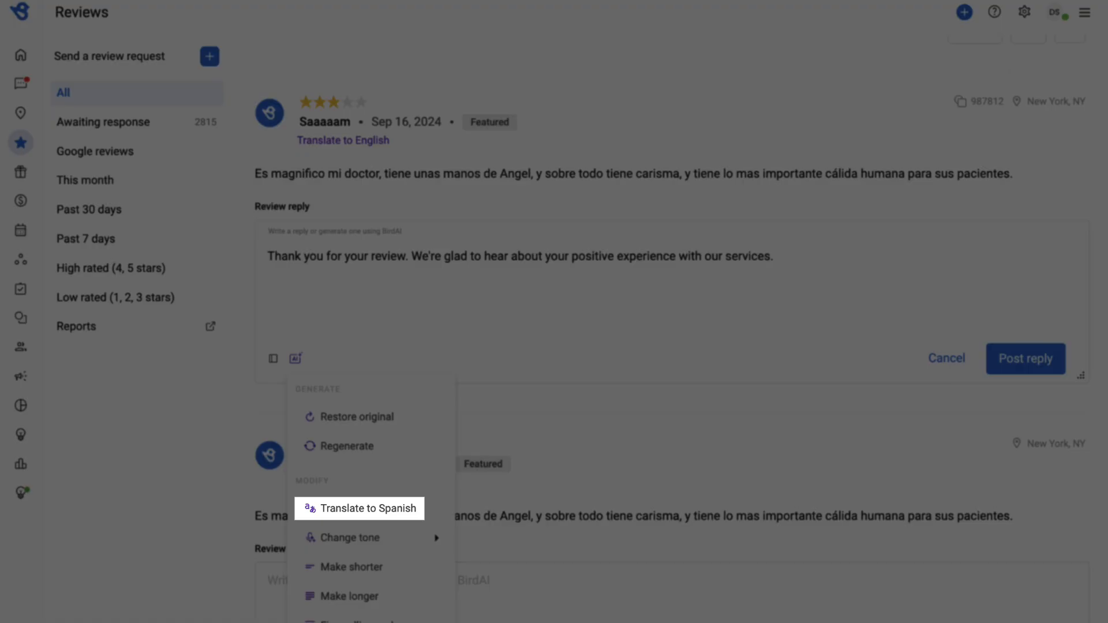
{"action": "left_click", "coordinate": [367, 508]}
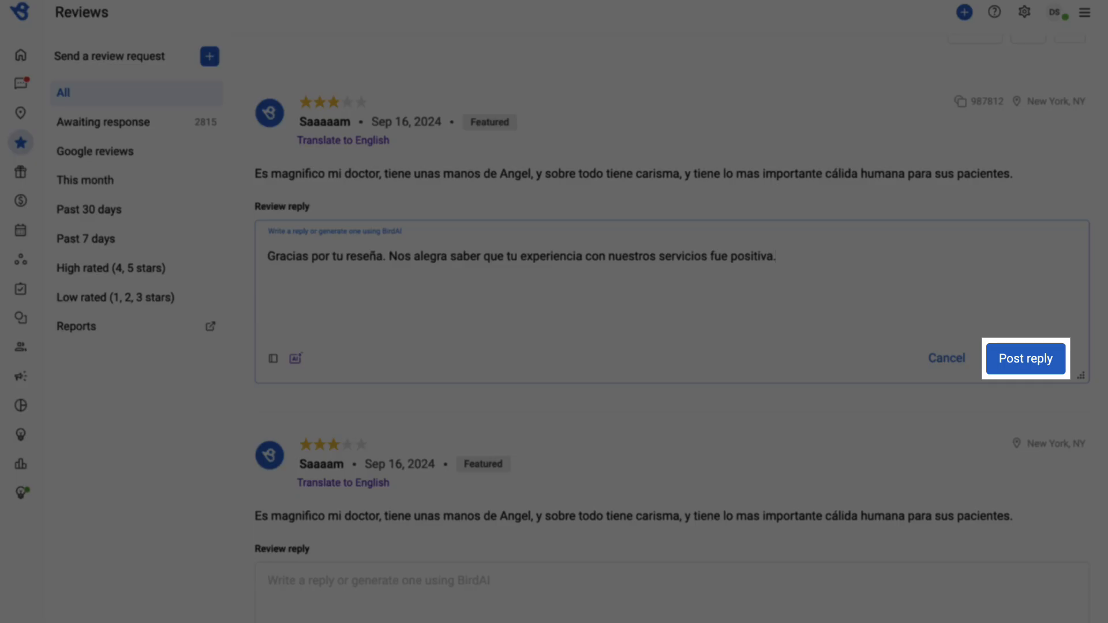
{"action": "left_click", "coordinate": [1026, 358]}
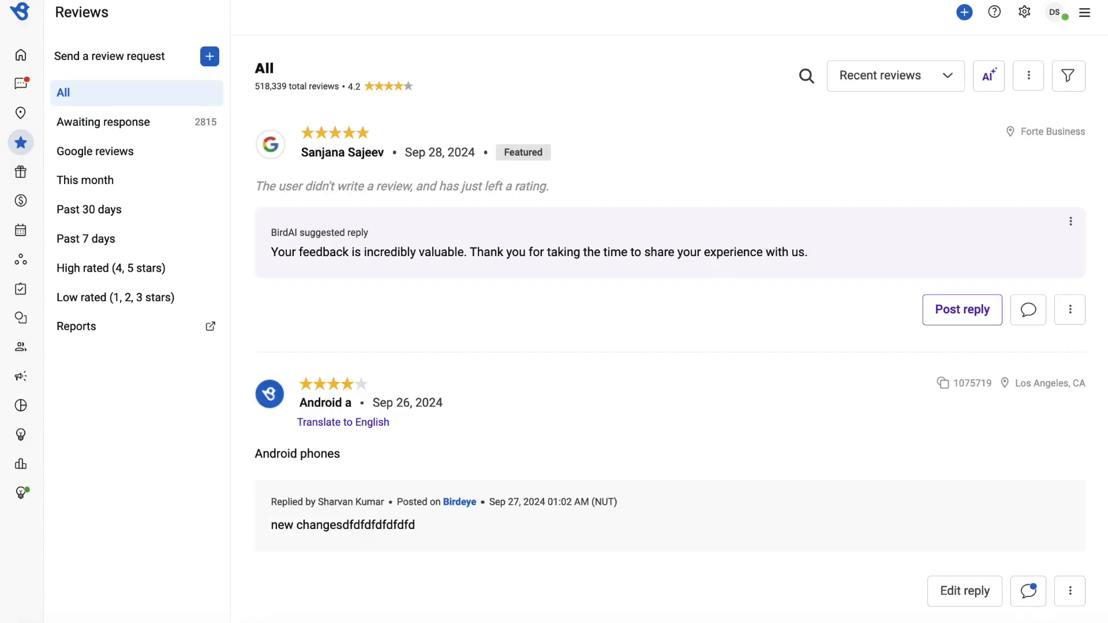
{"action": "left_click", "coordinate": [1068, 76]}
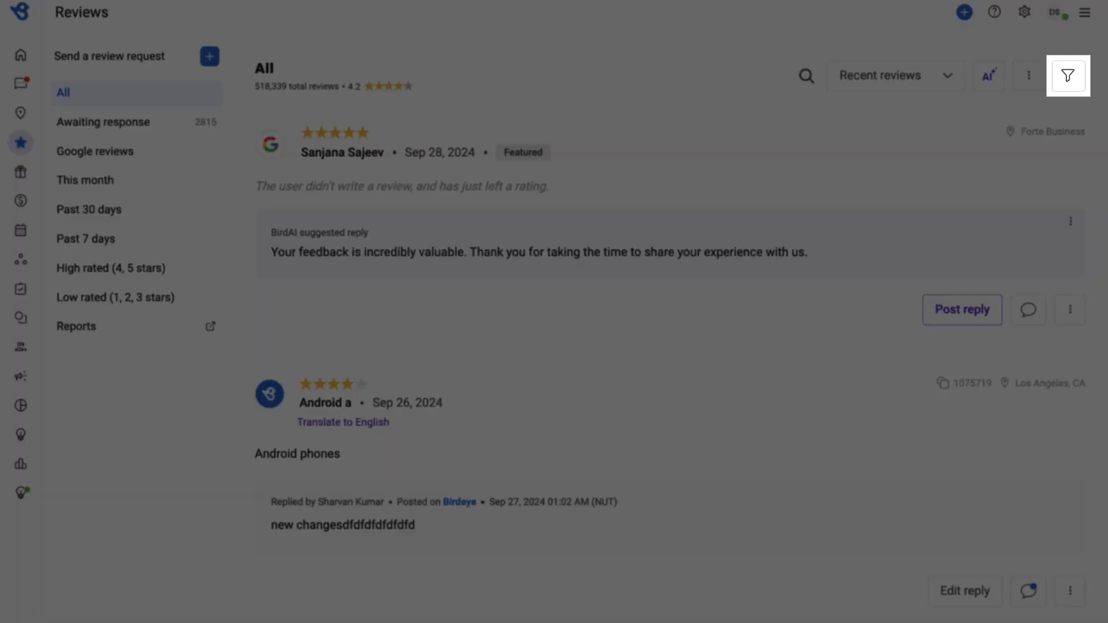